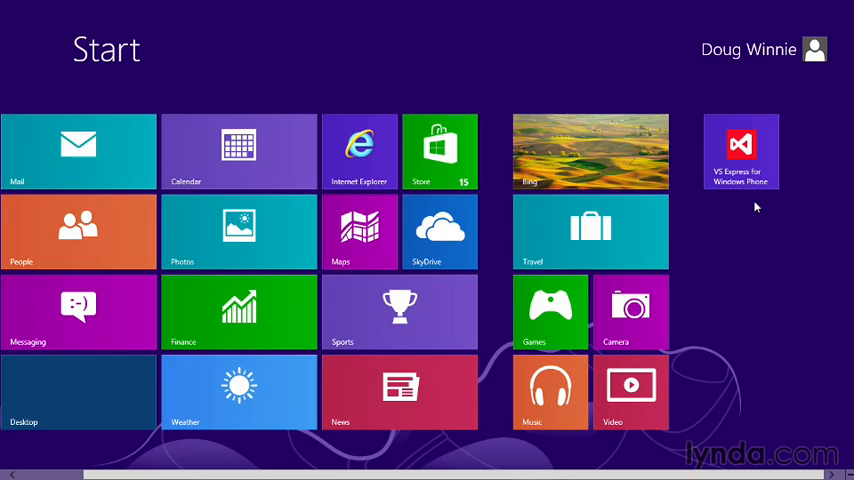
# Launch VS Express for Windows Phone and register it with a product key
pyautogui.click(740, 152)
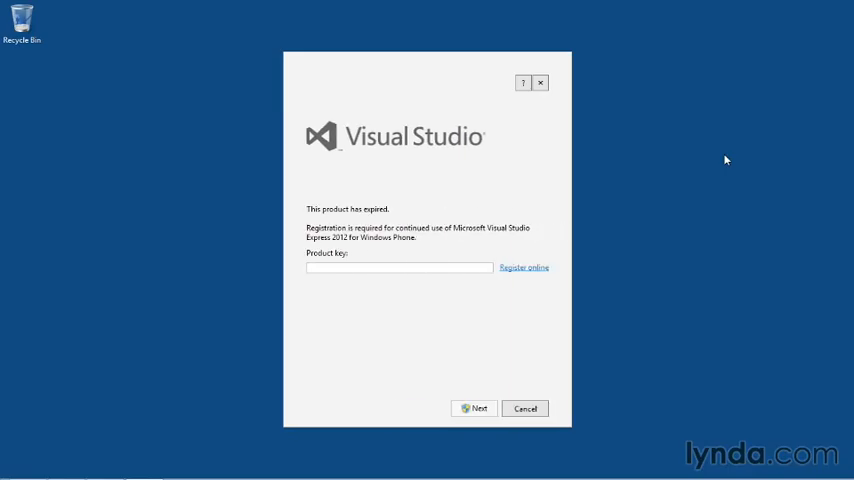
pyautogui.moveTo(694, 177)
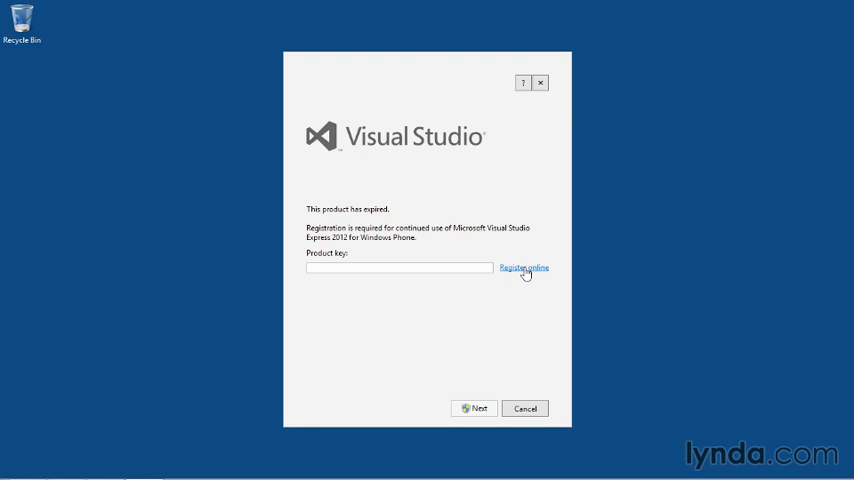
pyautogui.click(400, 268)
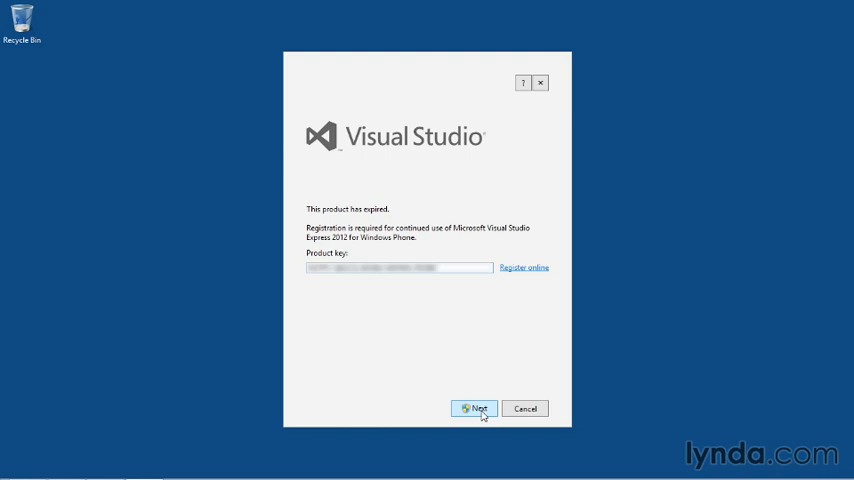
pyautogui.click(474, 408)
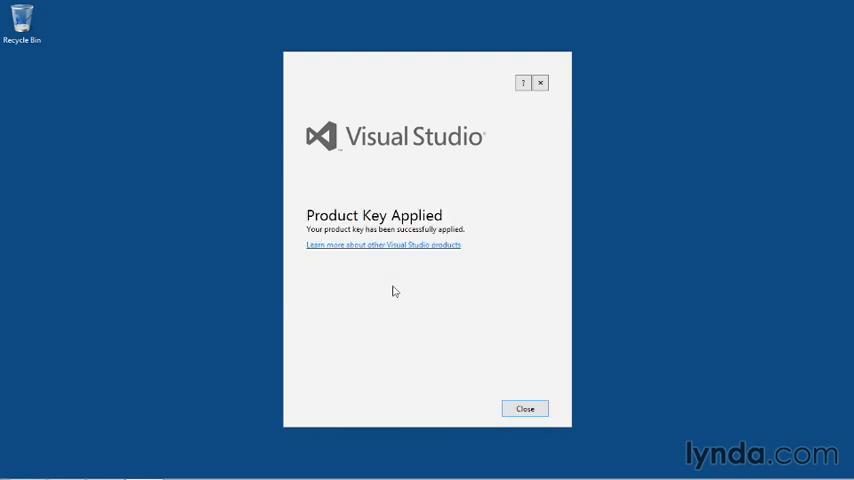
pyautogui.click(524, 408)
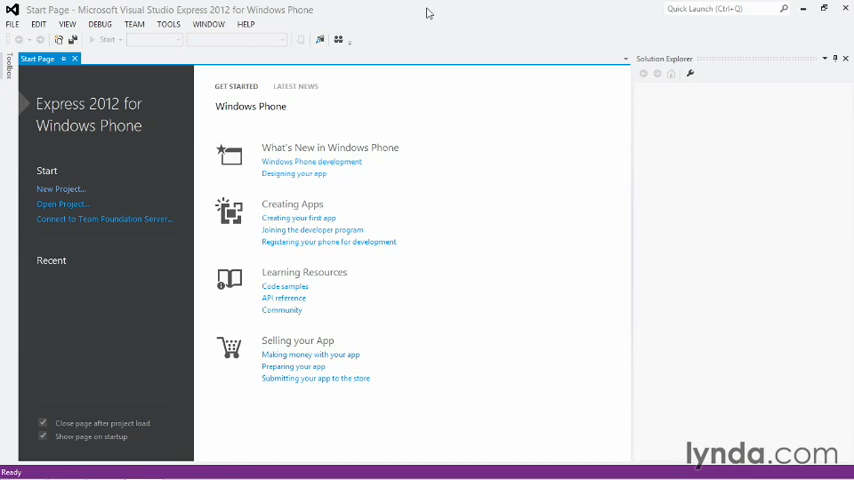
pyautogui.moveTo(422, 13)
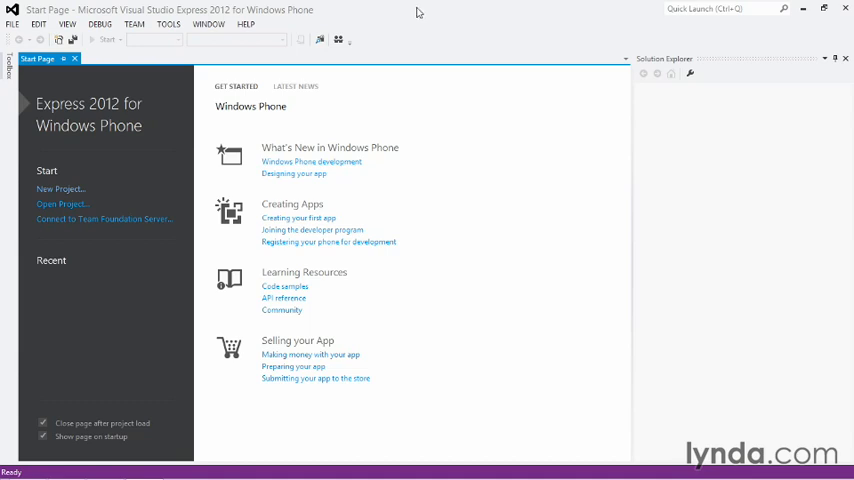
pyautogui.moveTo(180, 24)
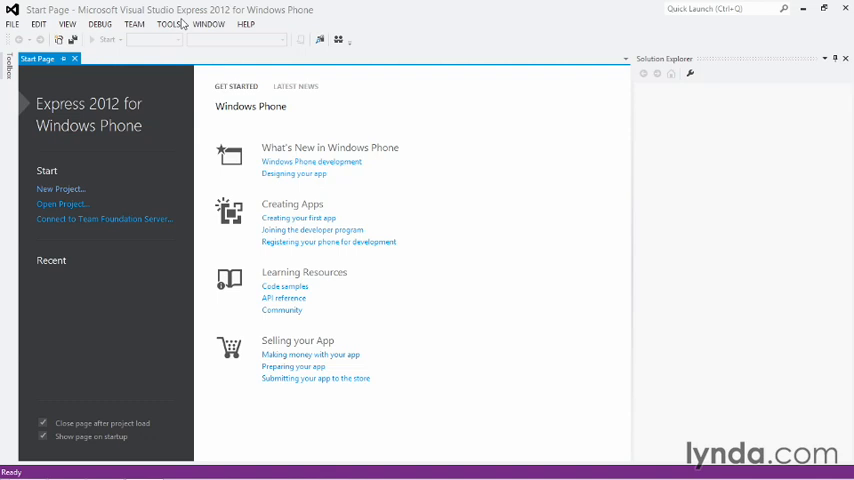
# Set the Environment > General color theme to Dark in Tools > Options
pyautogui.click(168, 24)
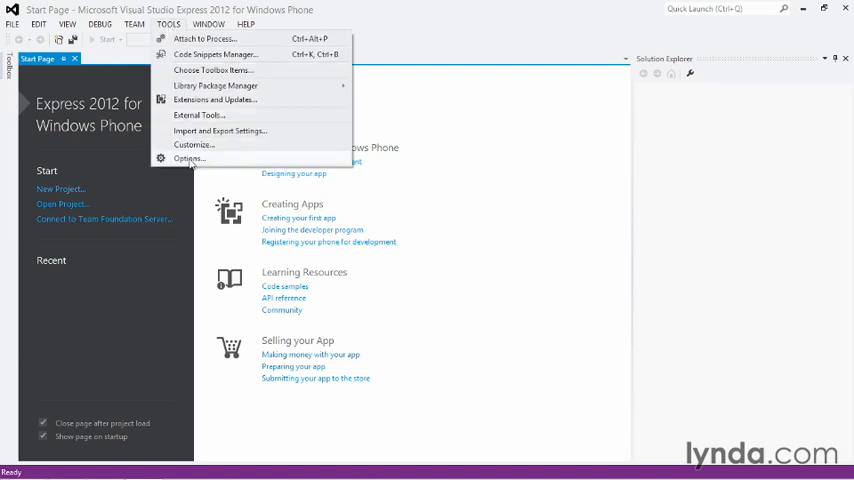
pyautogui.click(187, 158)
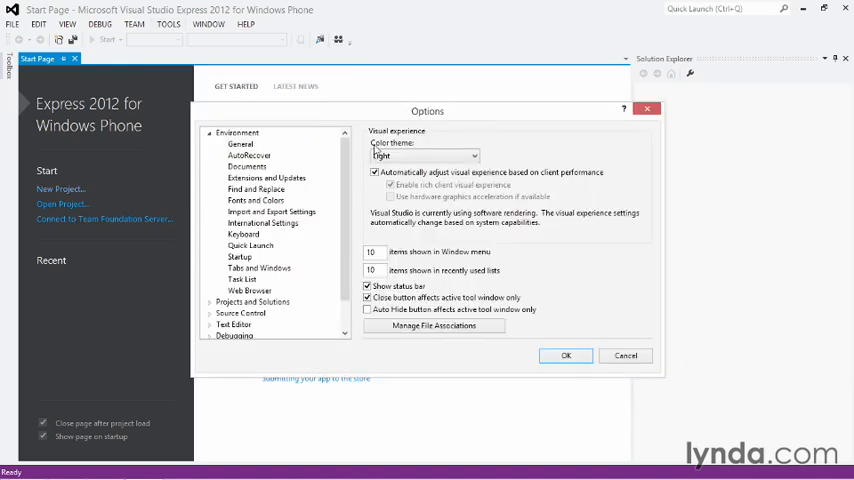
pyautogui.click(424, 156)
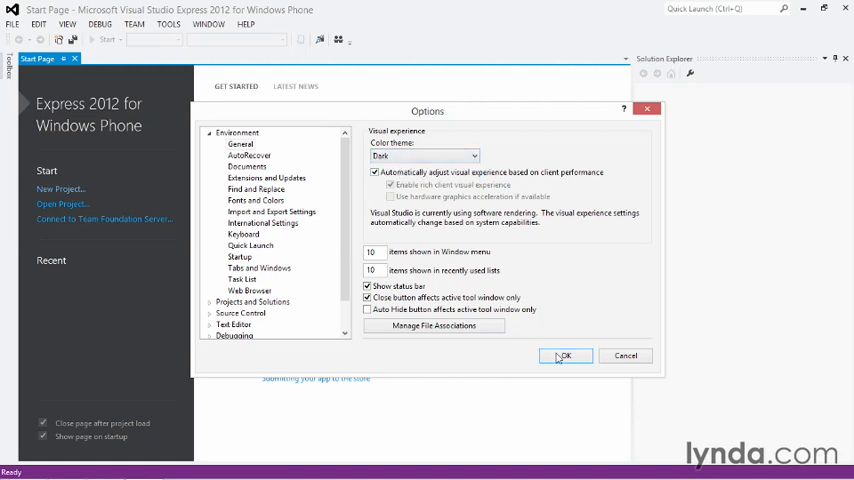
pyautogui.click(565, 355)
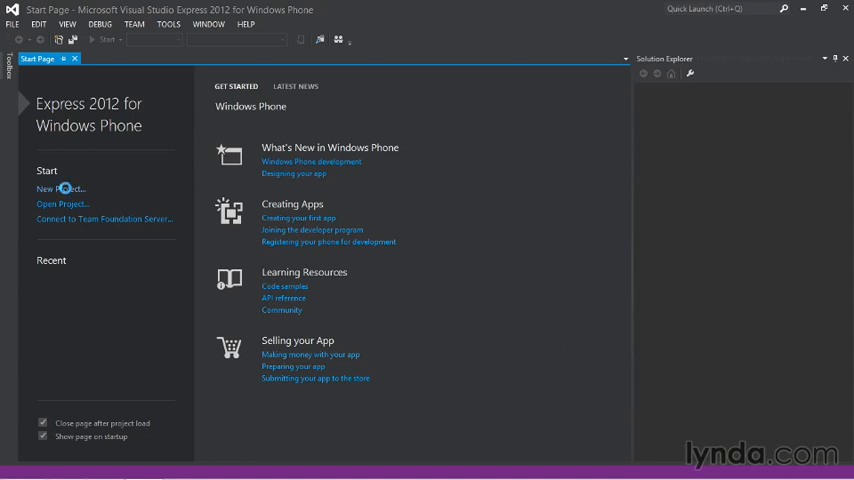
# Start a new project and show the Visual C# Windows Phone templates
pyautogui.click(61, 188)
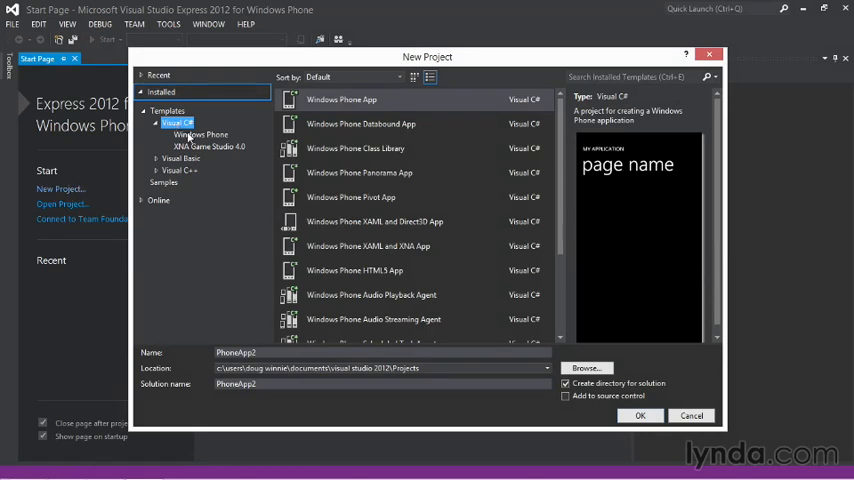
pyautogui.click(200, 134)
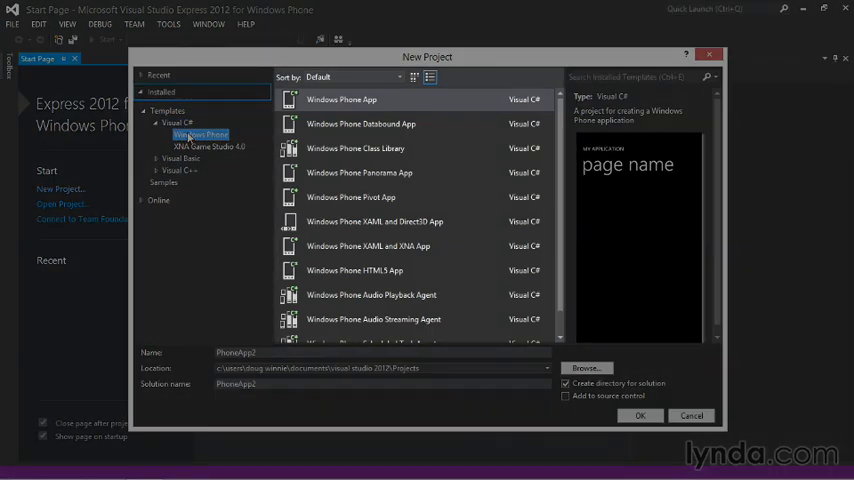
pyautogui.moveTo(341, 99)
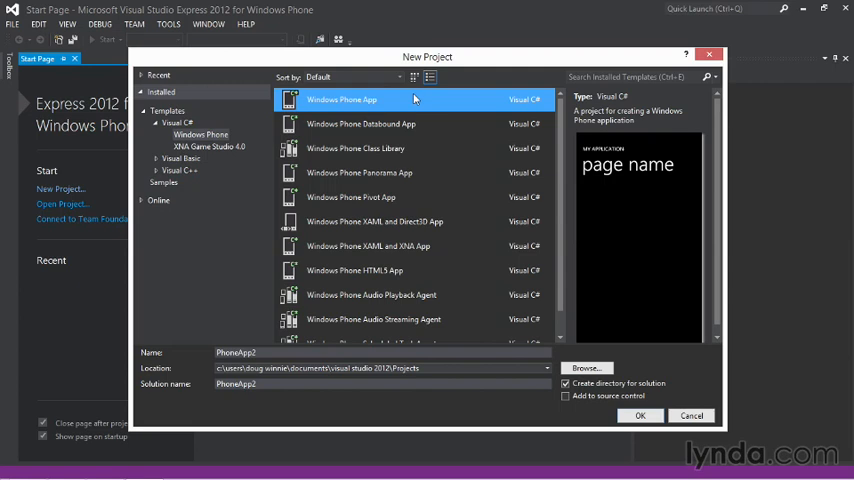
pyautogui.moveTo(415, 99)
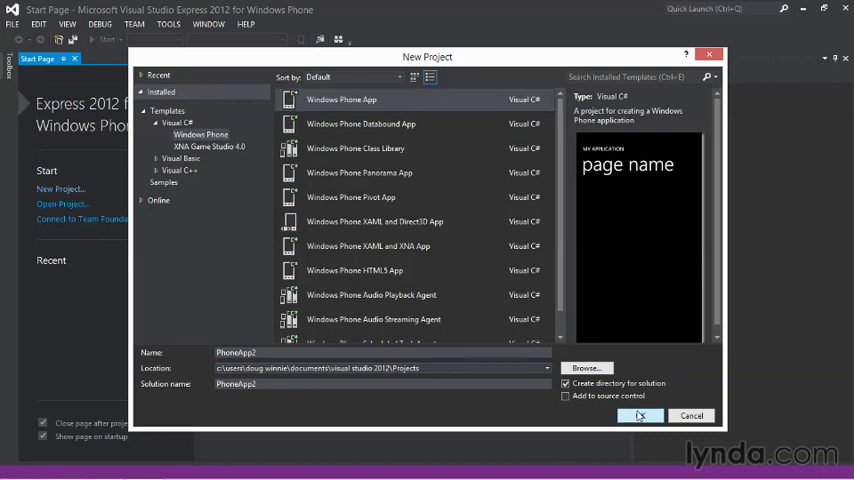
# Create the PhoneApp2 project targeting Windows Phone OS 8.0
pyautogui.click(639, 415)
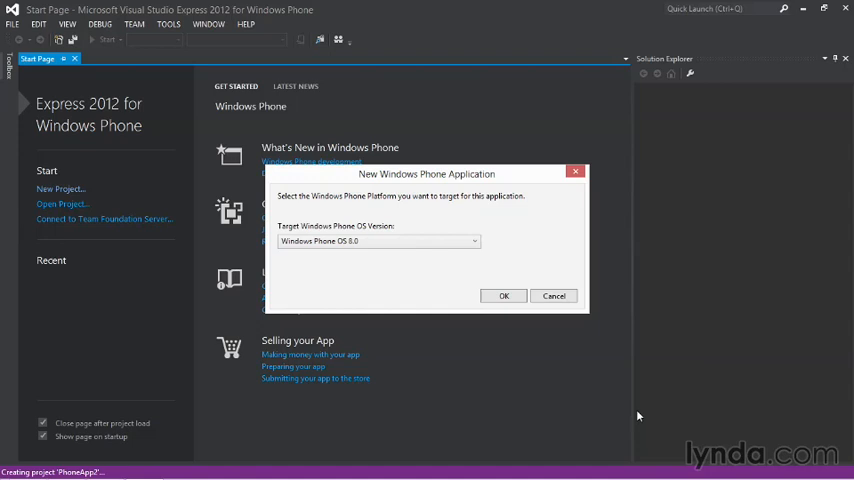
pyautogui.click(504, 296)
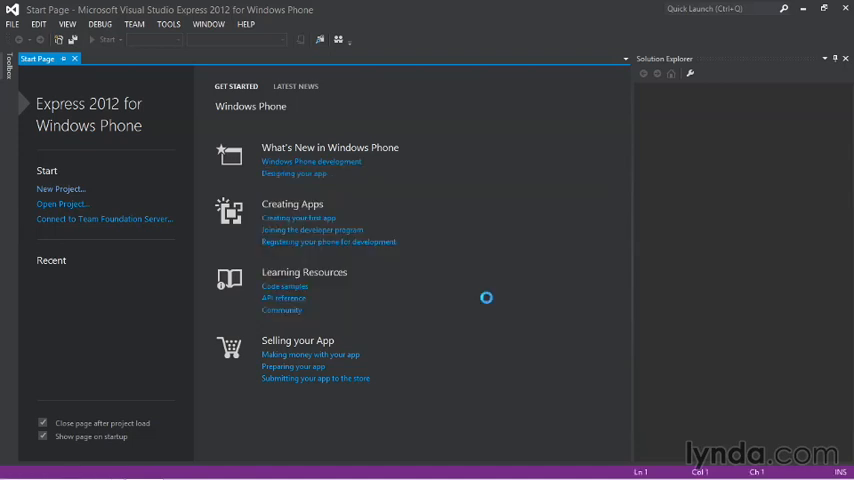
pyautogui.click(61, 188)
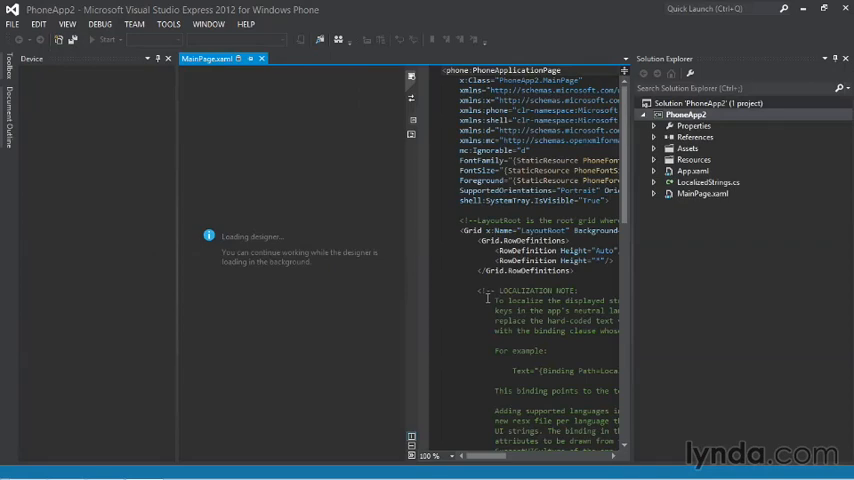